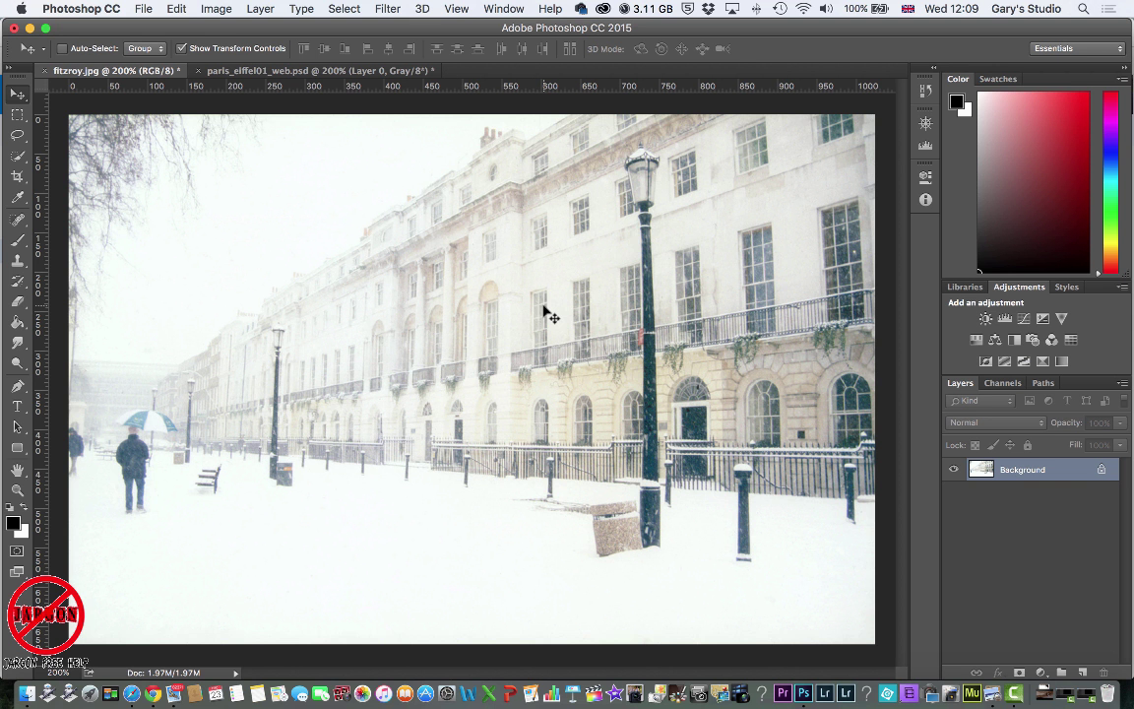
mouse_move(413, 381)
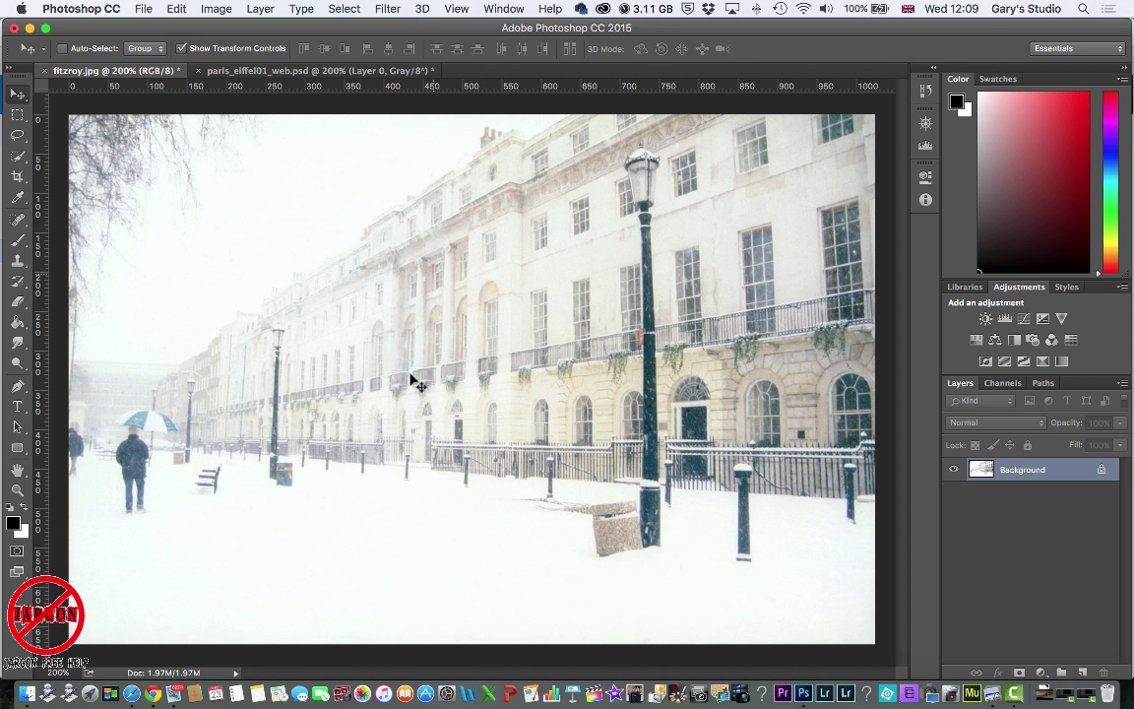
mouse_move(483, 465)
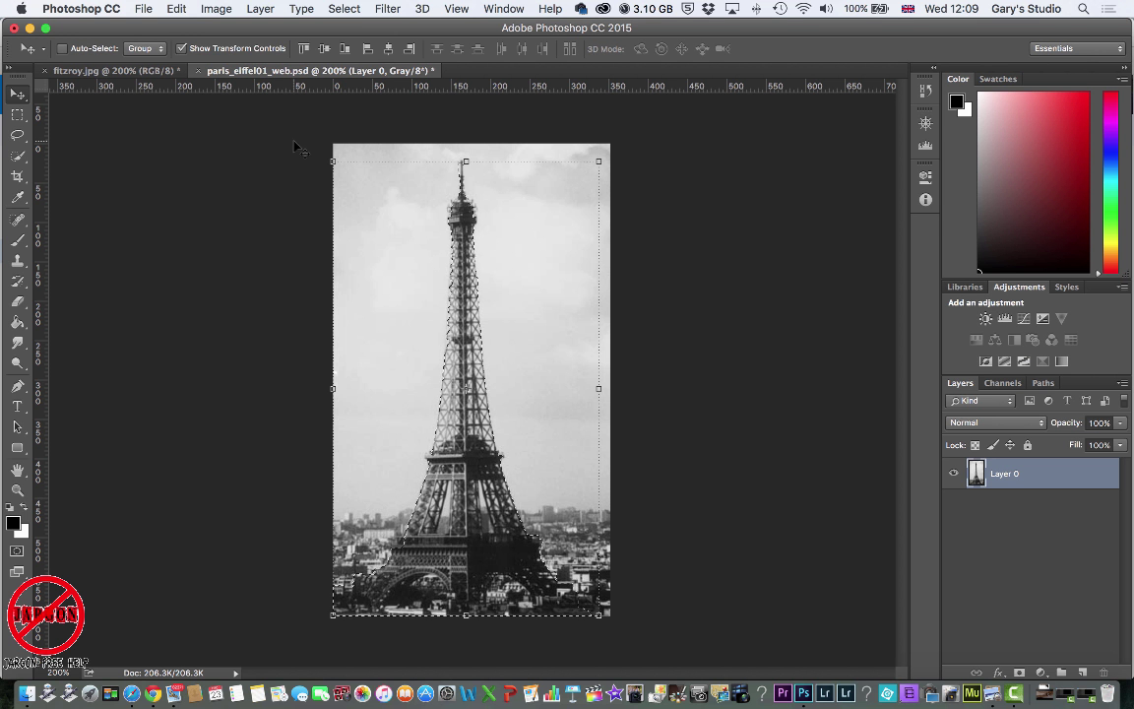
- Copy the whole Eiffel Tower image and switch back to the London photo document
click(177, 8)
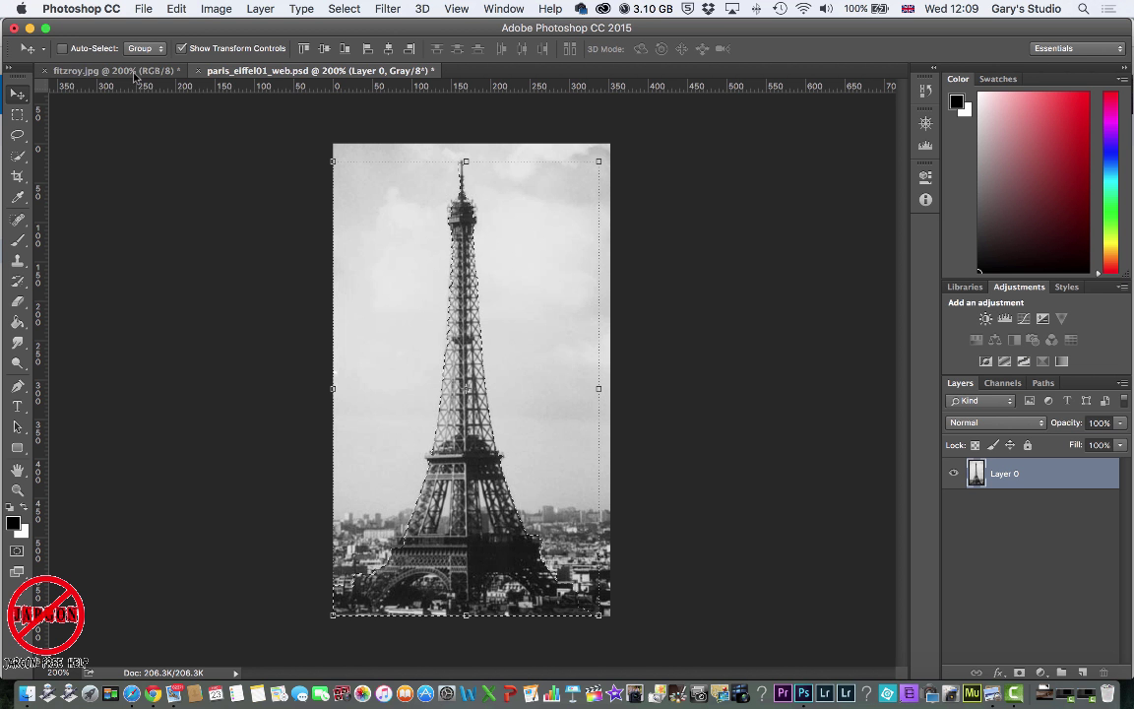
click(99, 71)
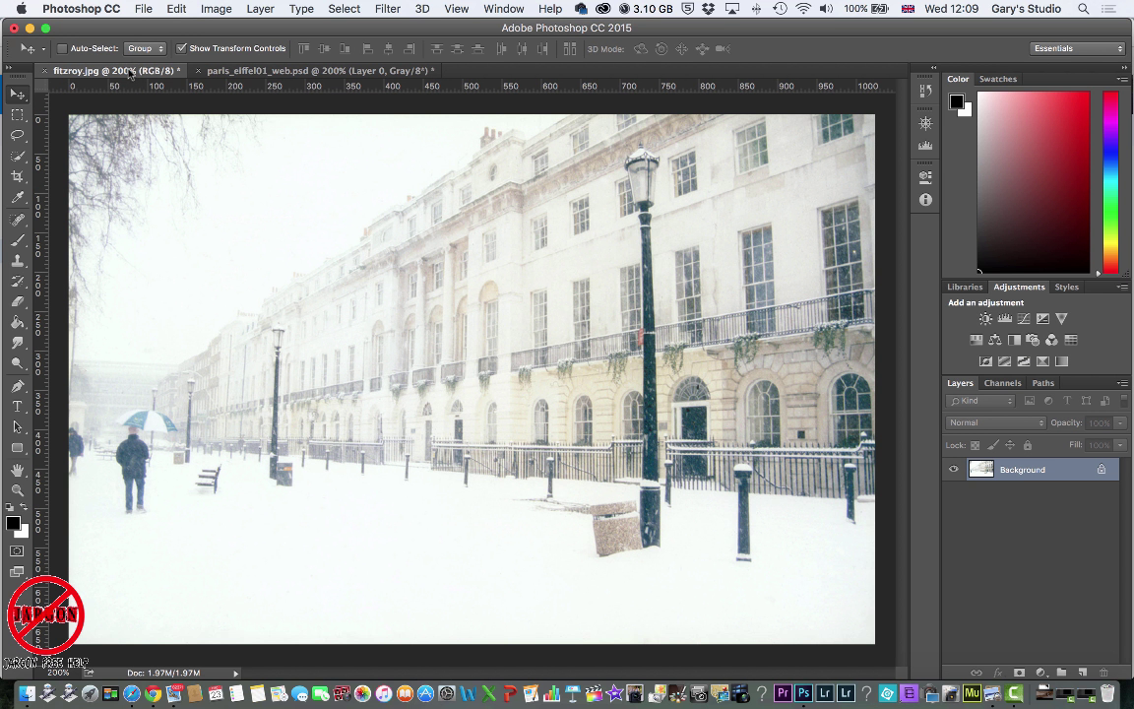
mouse_move(177, 7)
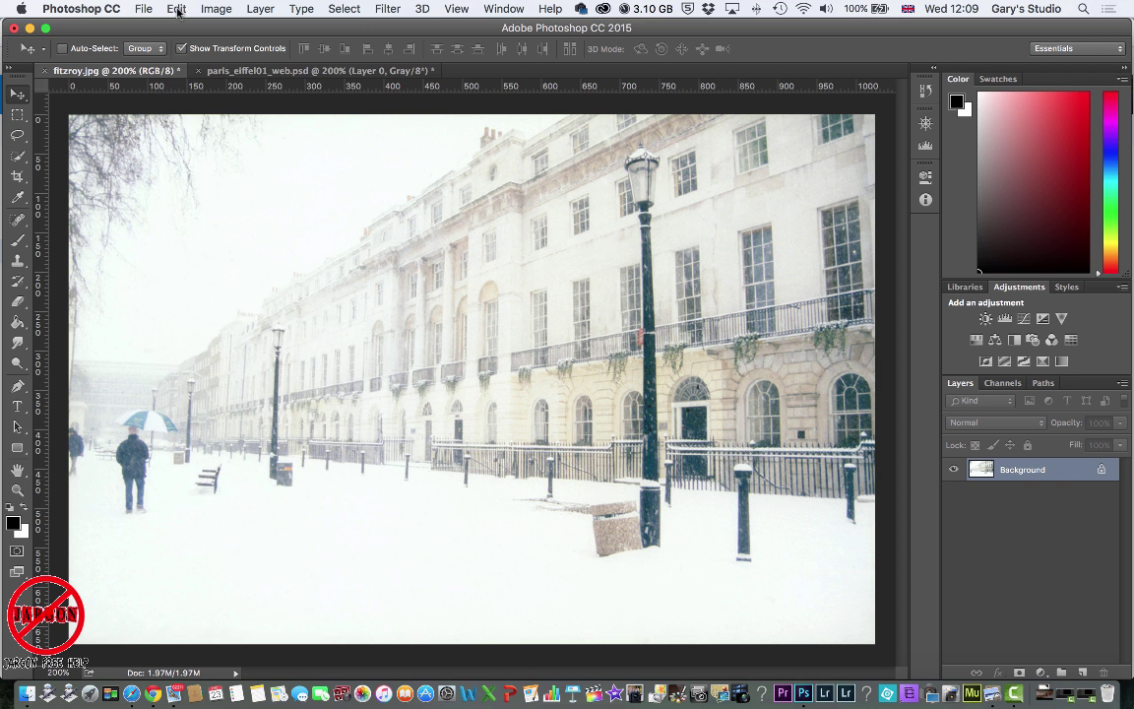
- Paste the Eiffel Tower as a new layer and drag it to the bottom centre of the square
click(178, 8)
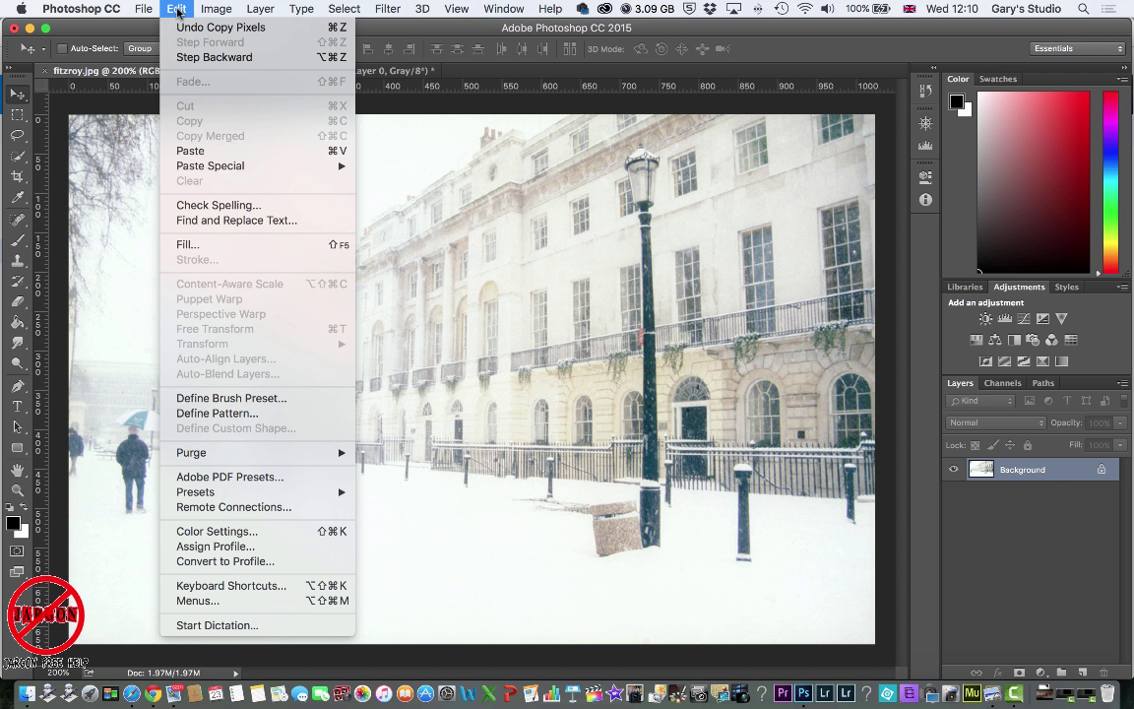
click(189, 150)
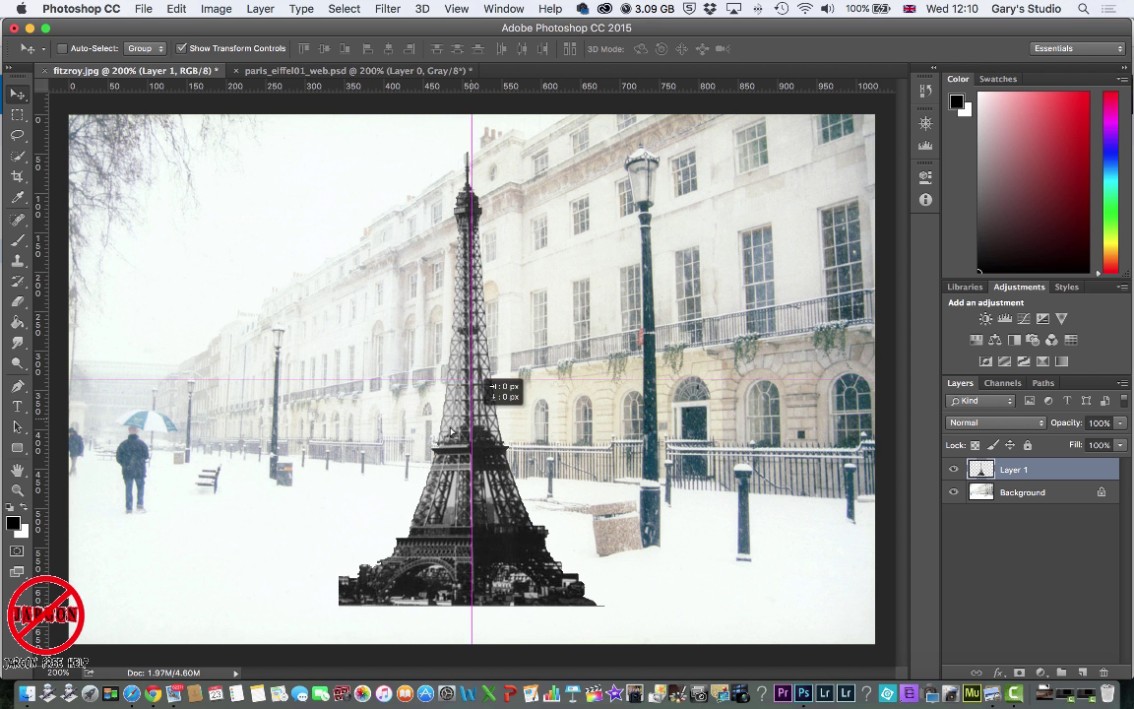
drag(473, 443, 393, 462)
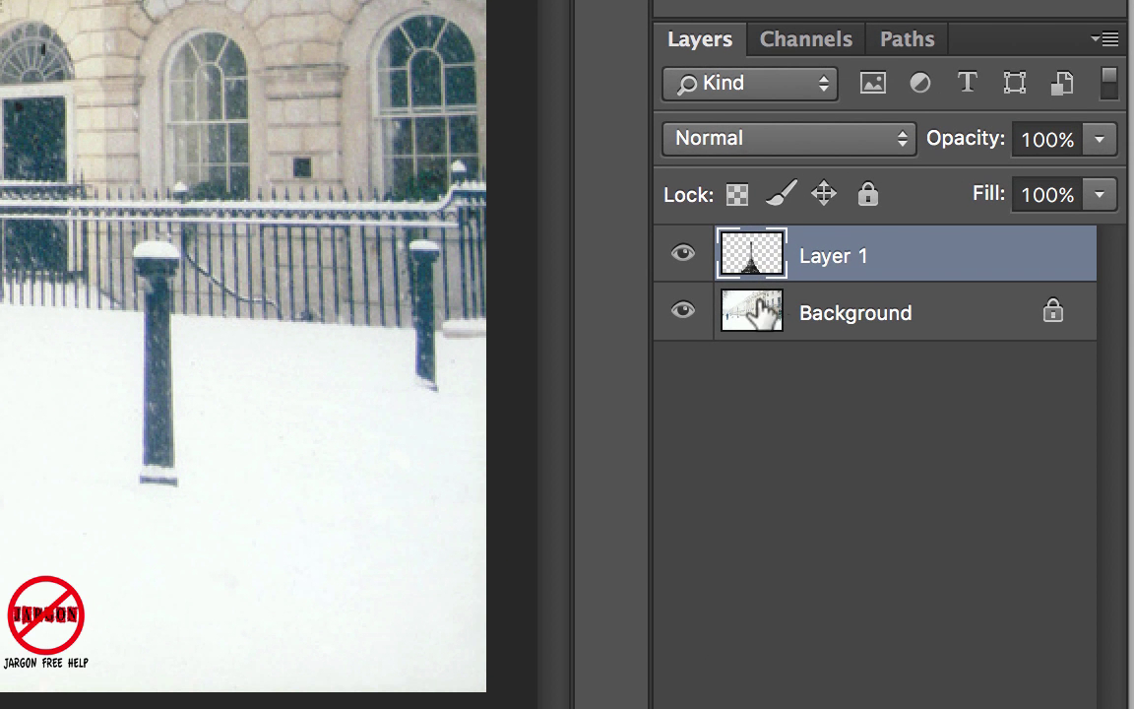
mouse_move(752, 311)
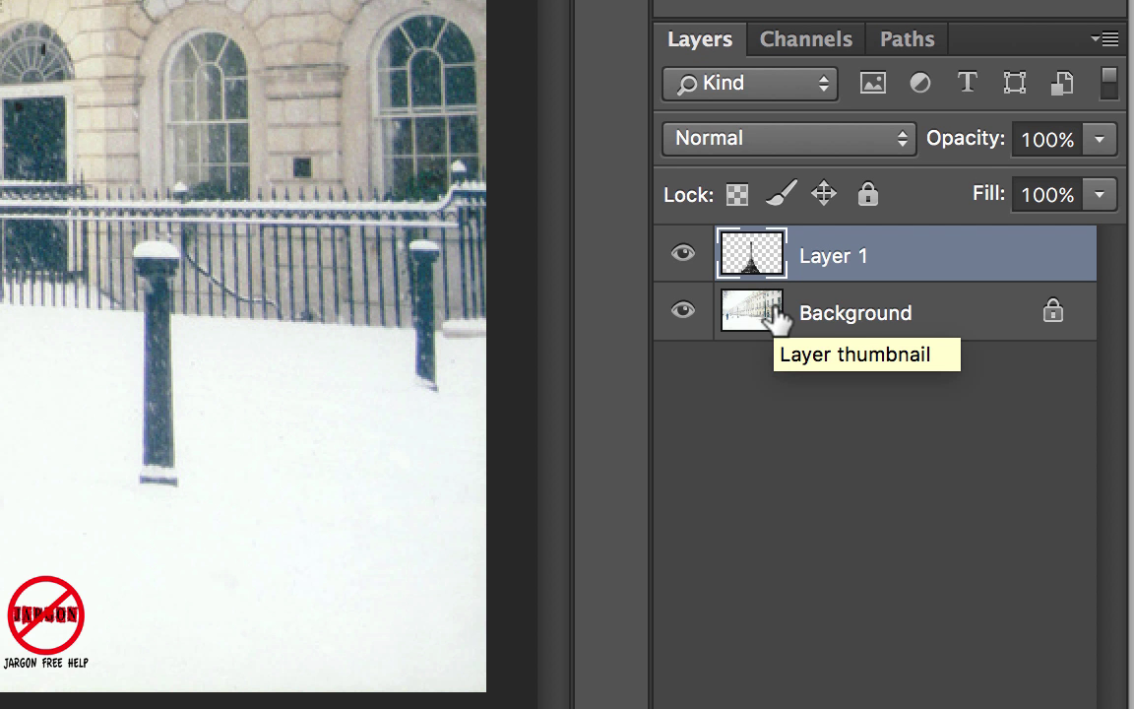
mouse_move(681, 260)
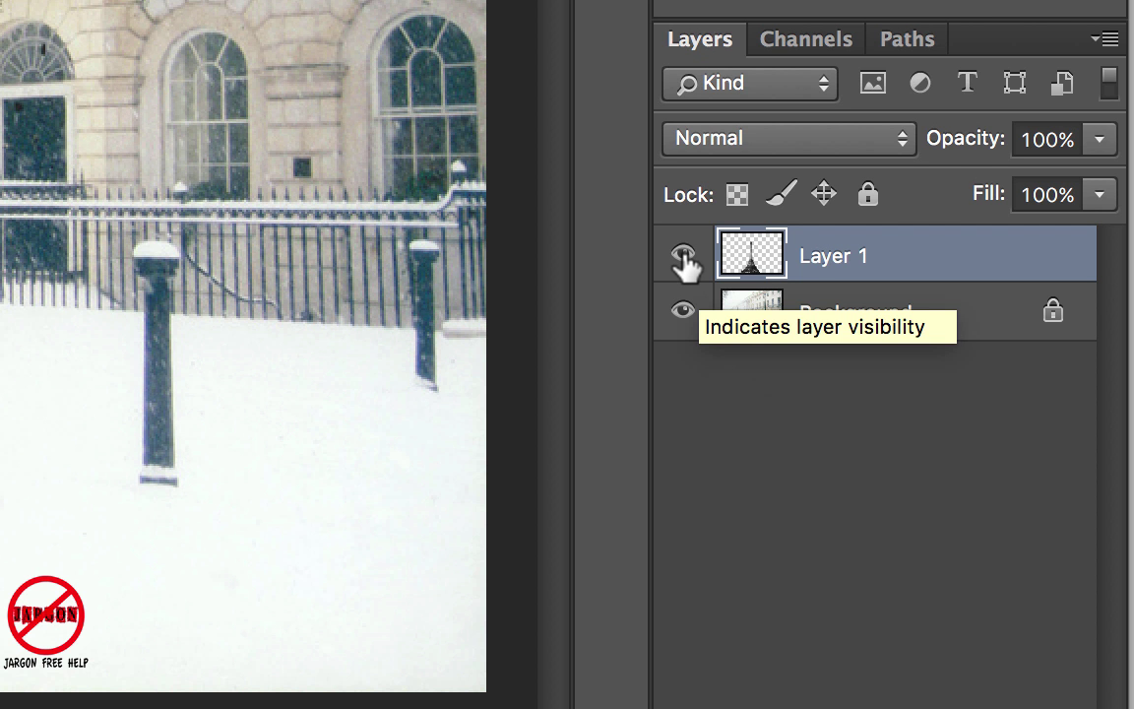
click(683, 255)
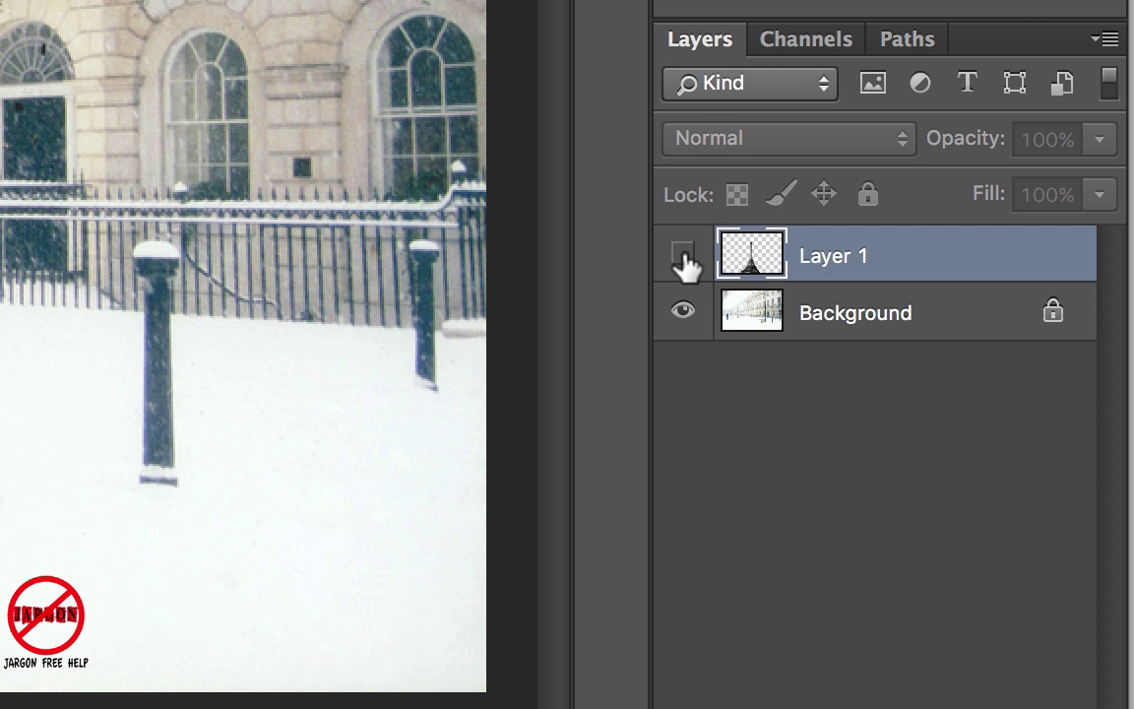
click(681, 256)
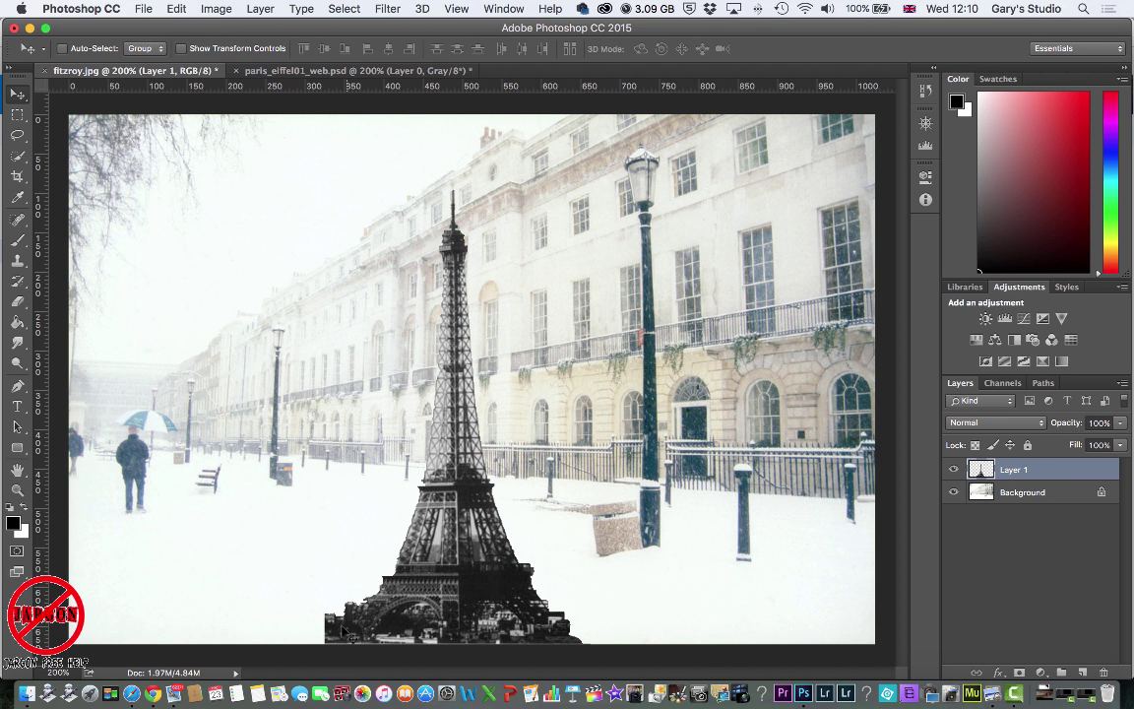
mouse_move(300, 530)
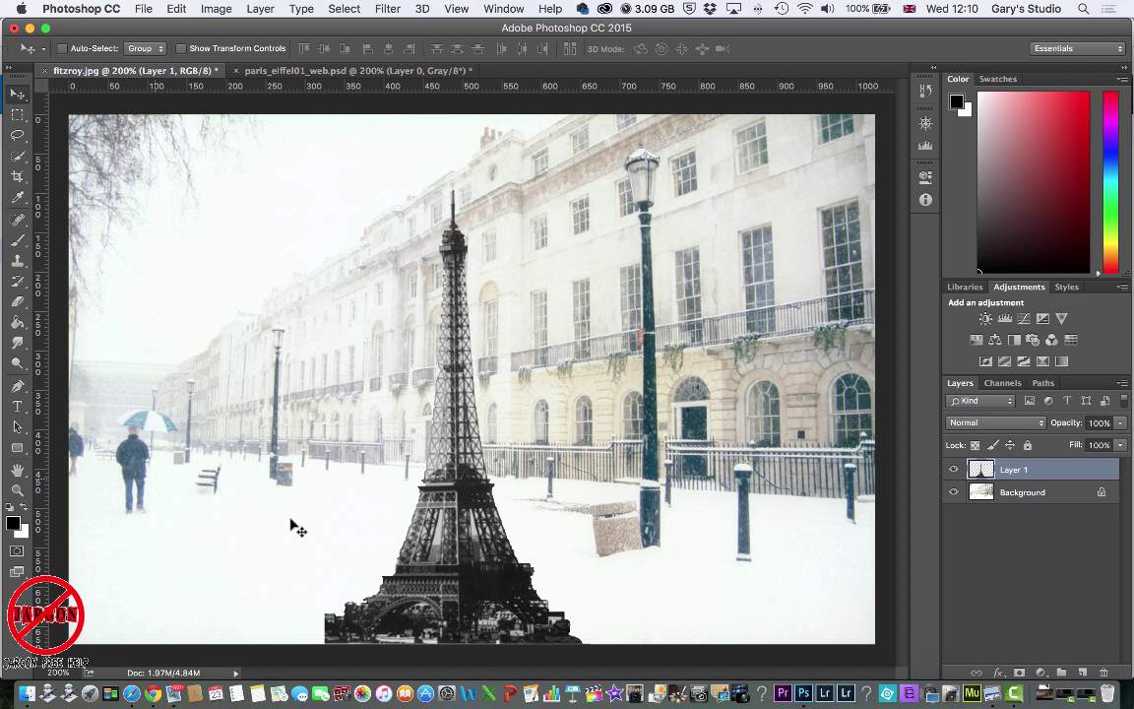
mouse_move(756, 488)
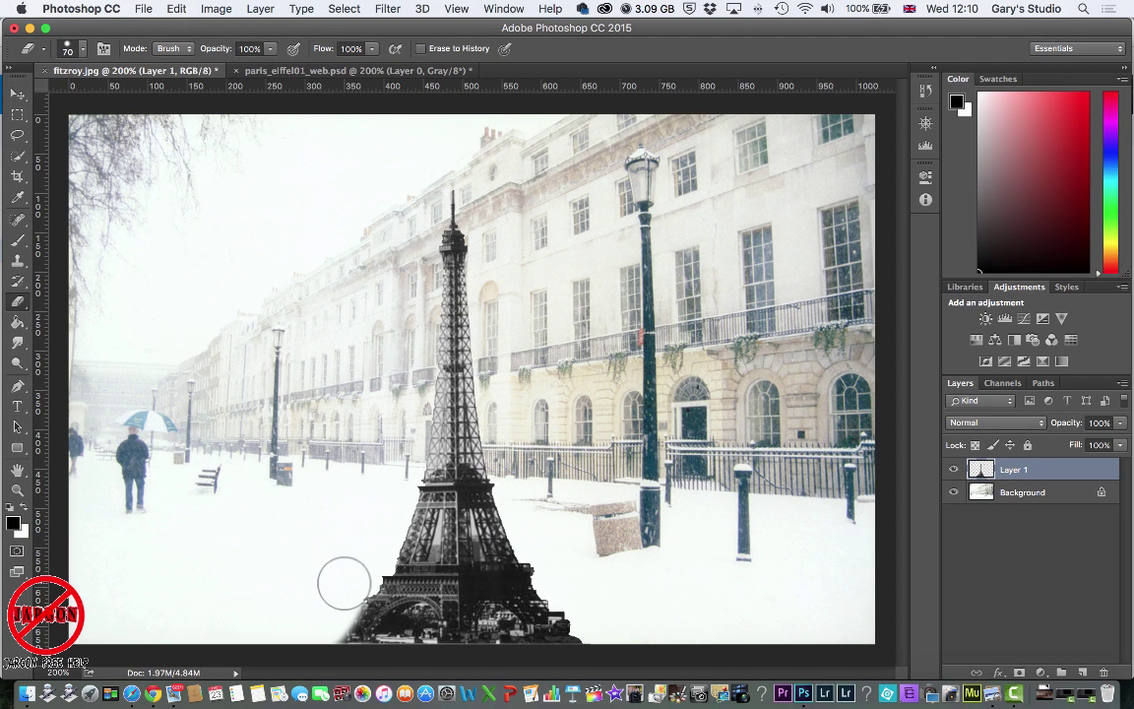
mouse_move(325, 607)
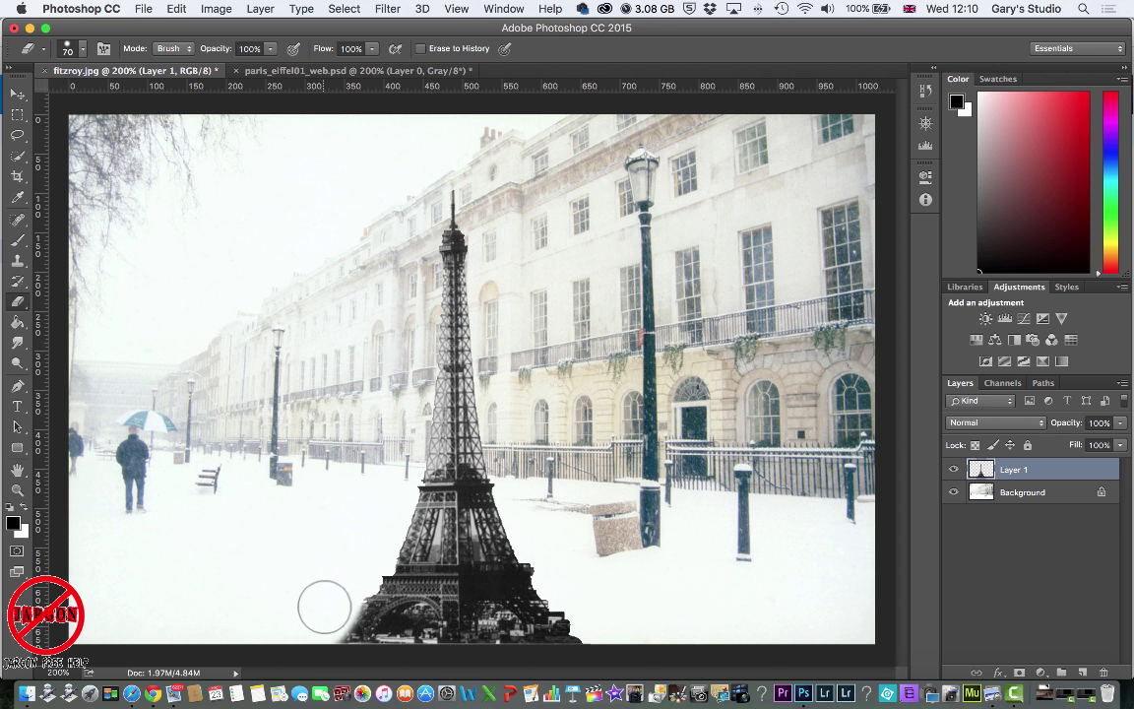
mouse_move(350, 575)
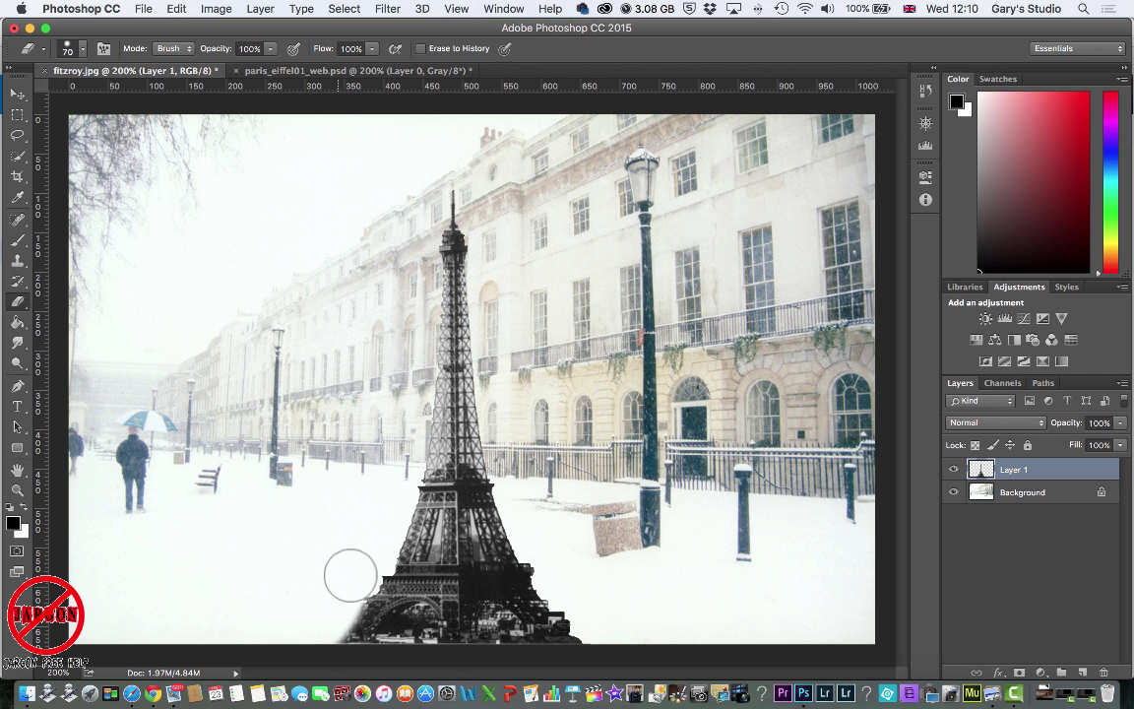
- Erase the lower-left city rooftops of Layer 1 so the snow shows through
click(953, 469)
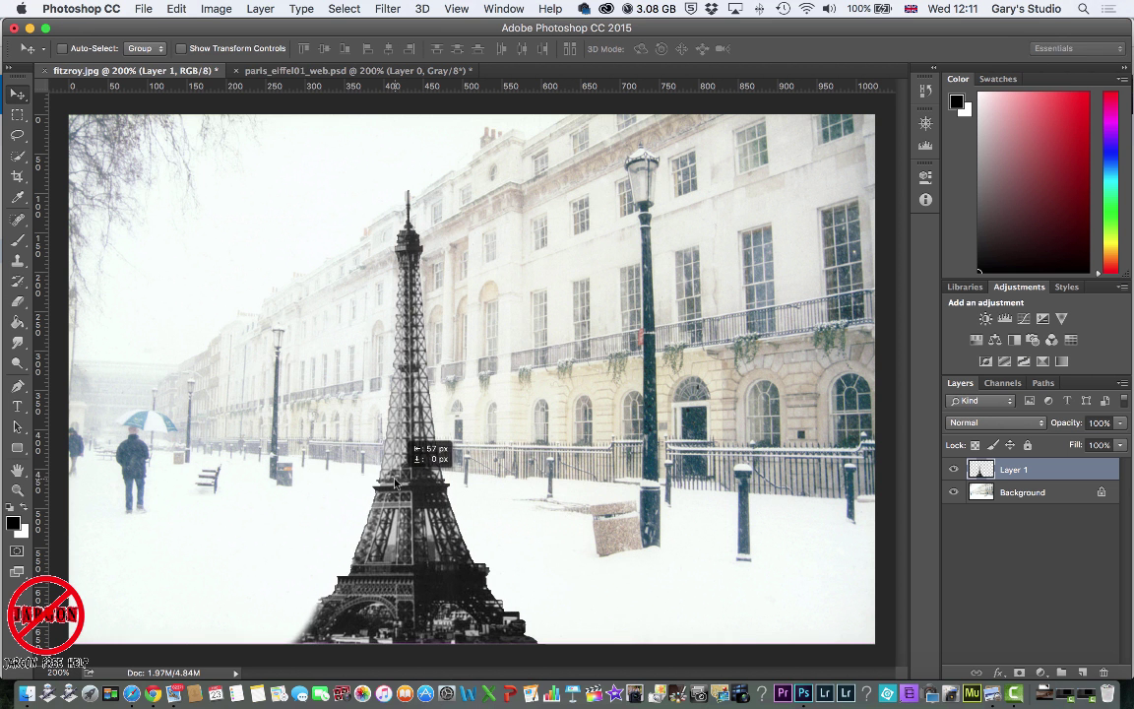
- Free Transform the tower smaller and shift it toward the bottom right beside the railings
click(177, 8)
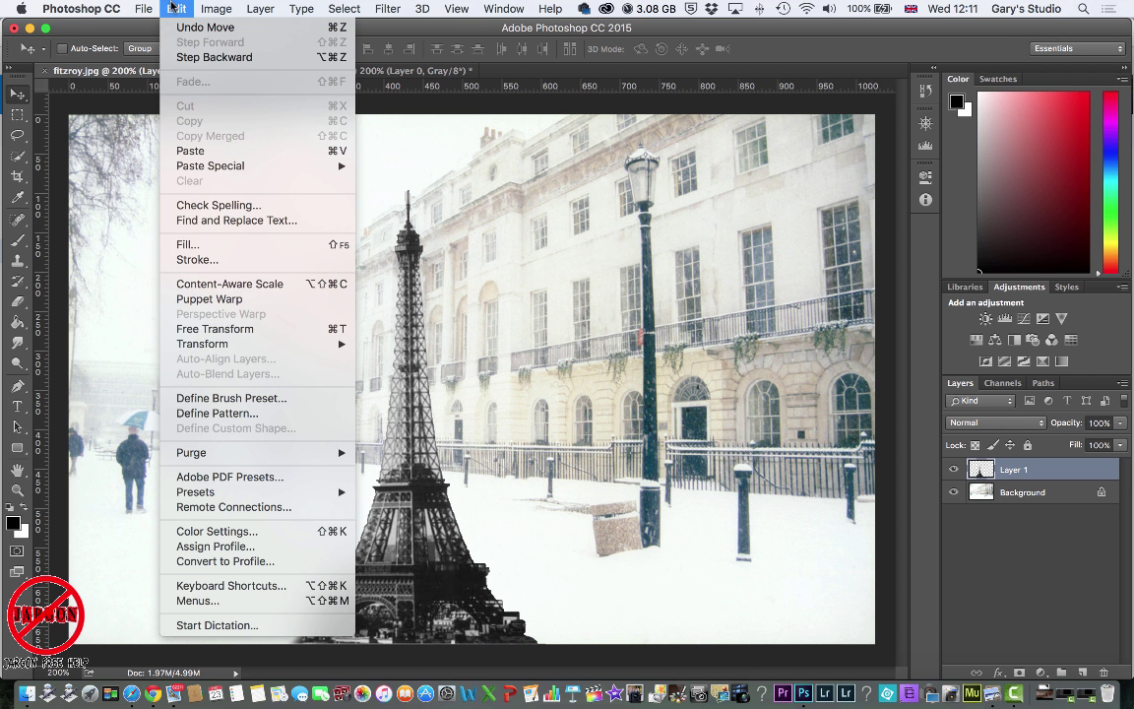
mouse_move(215, 329)
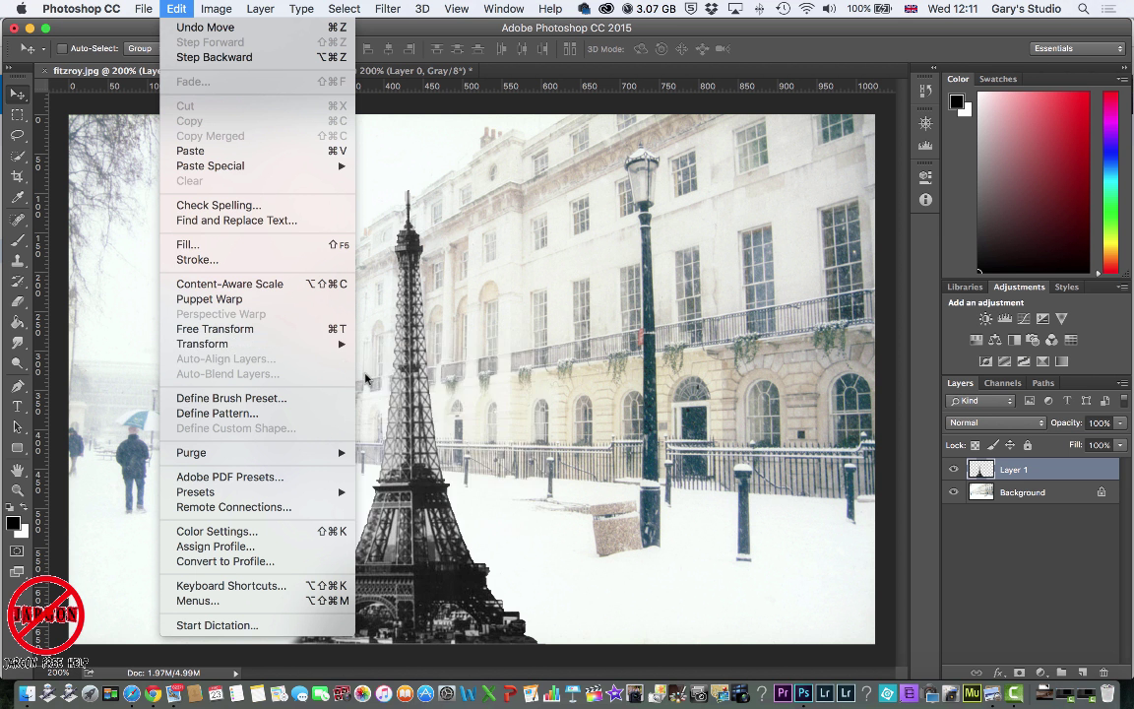
mouse_move(201, 342)
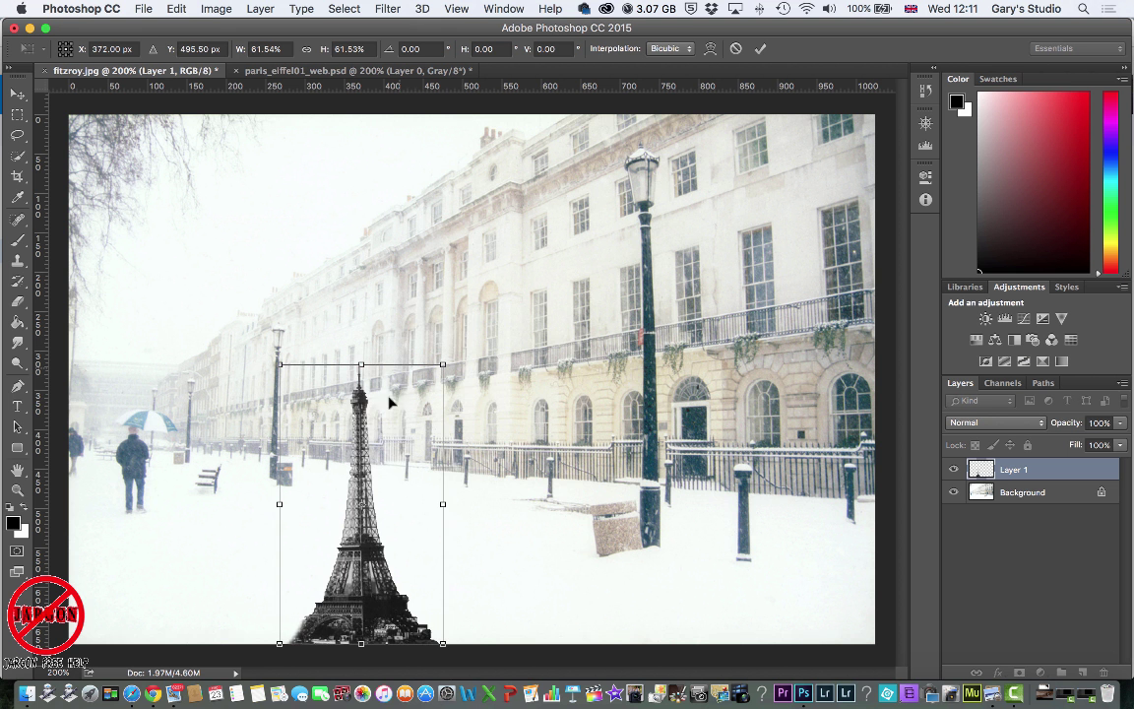
drag(360, 504, 736, 478)
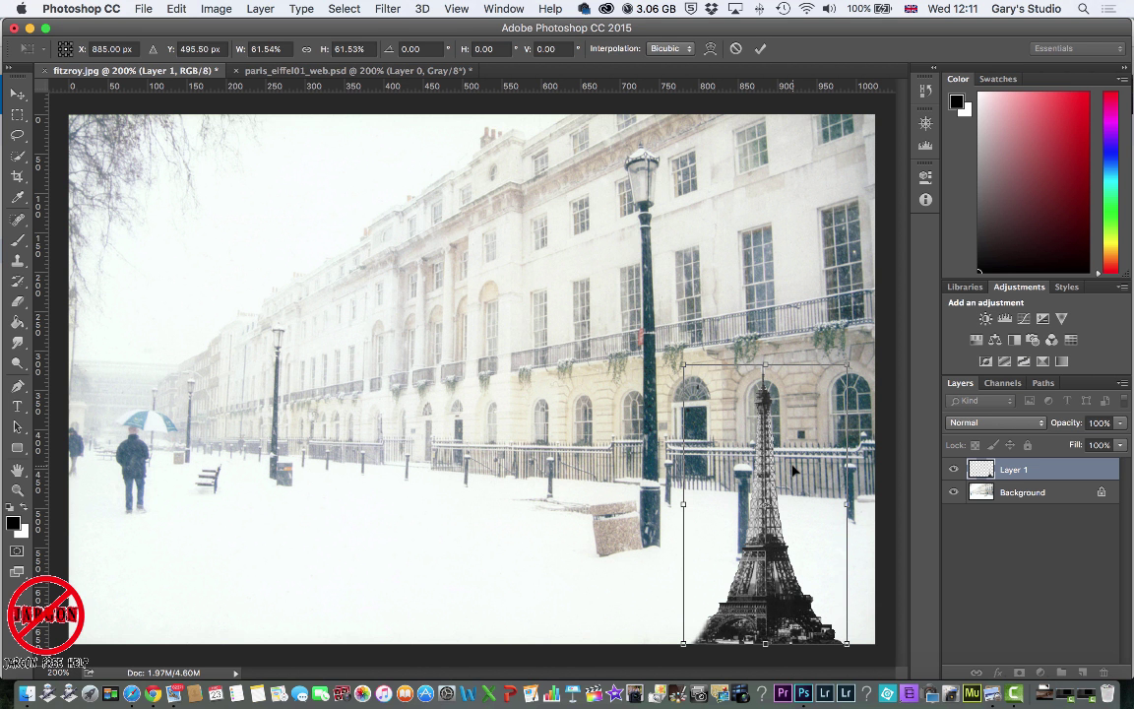
- Rotate the tower layer about -15 degrees so it leans to the left
click(177, 8)
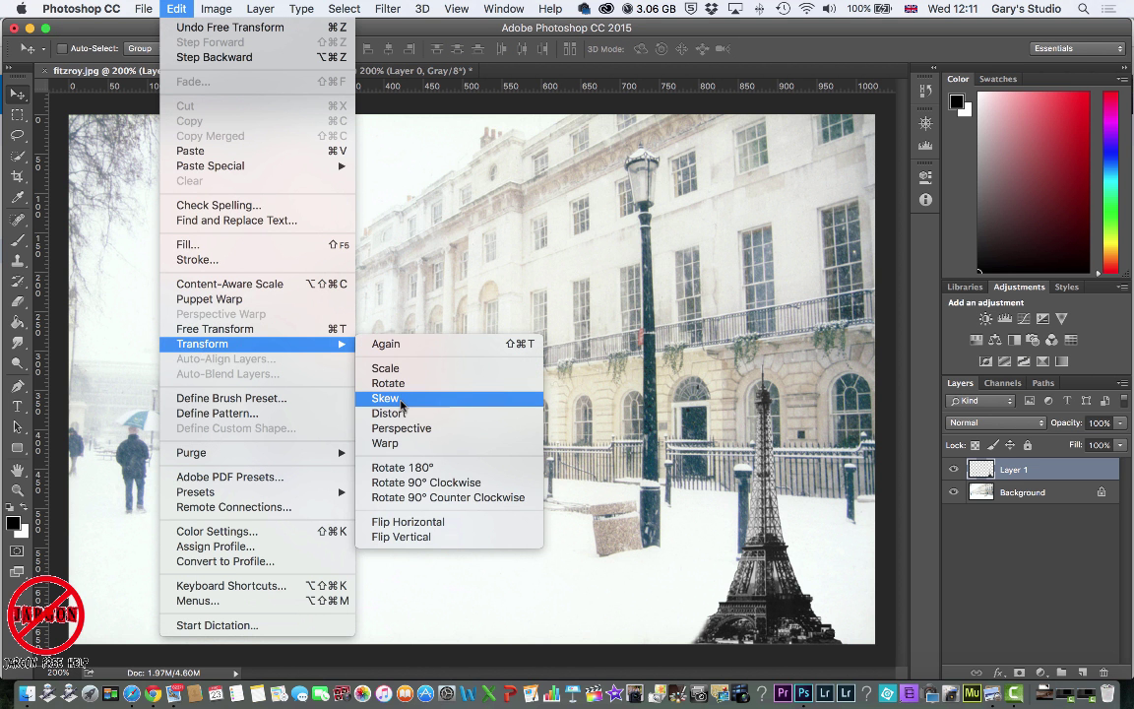
mouse_move(386, 443)
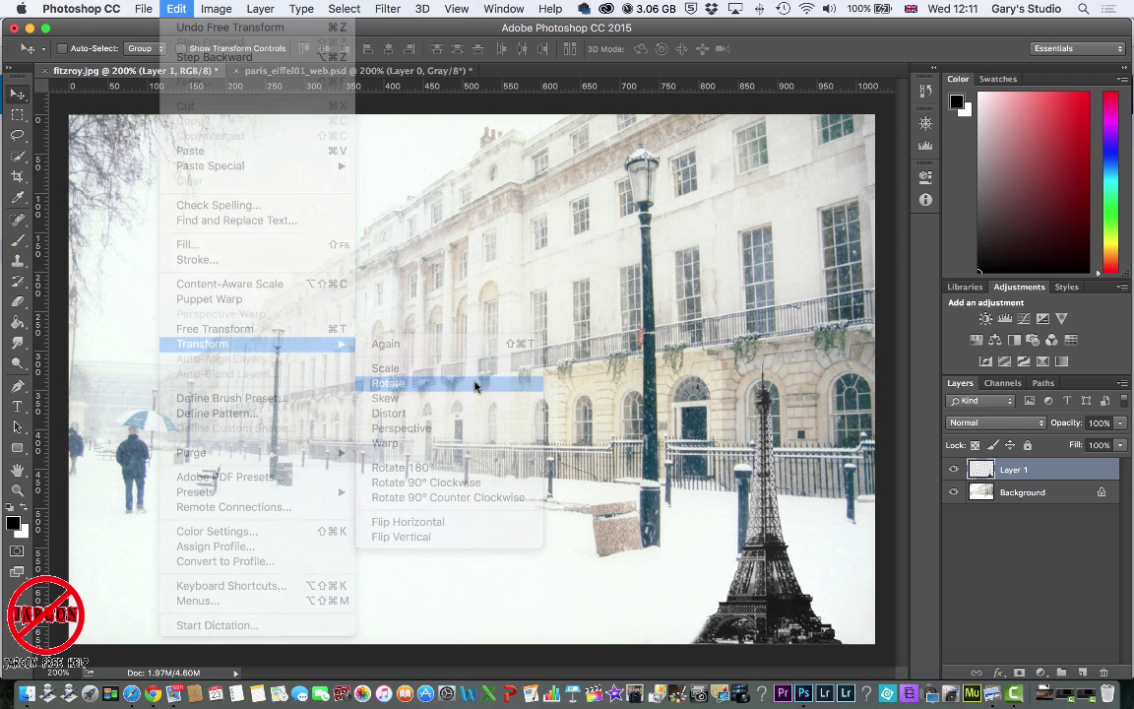
click(386, 382)
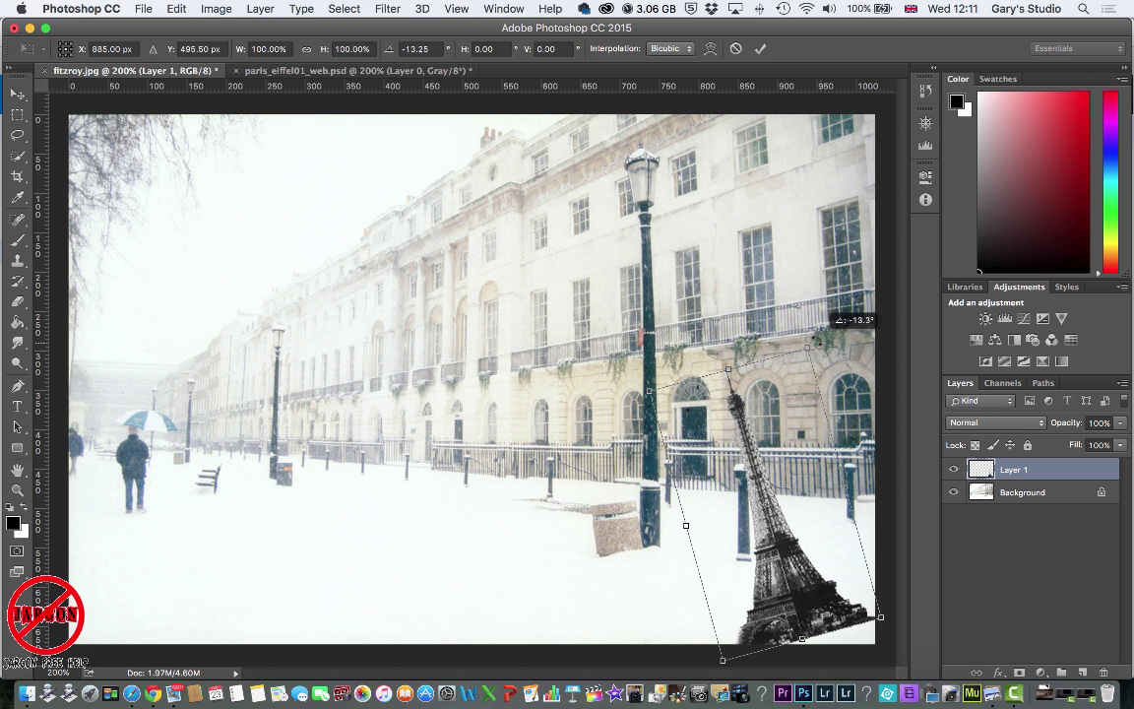
drag(811, 338, 815, 354)
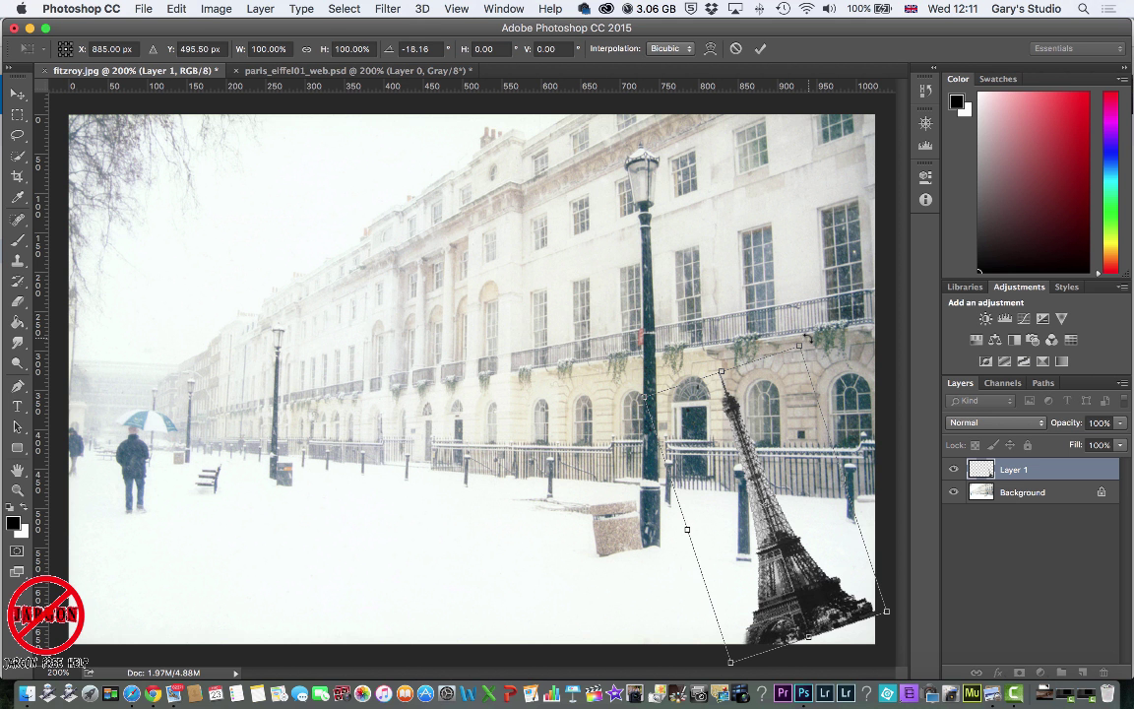